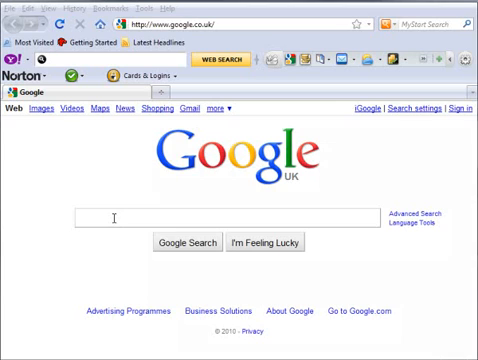
Search Google for 'kompozer' using the suggested query.
text(kompoz)
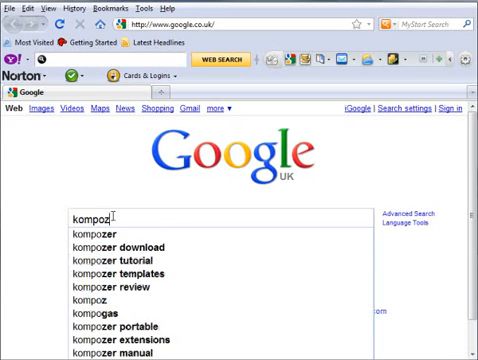
click(88, 234)
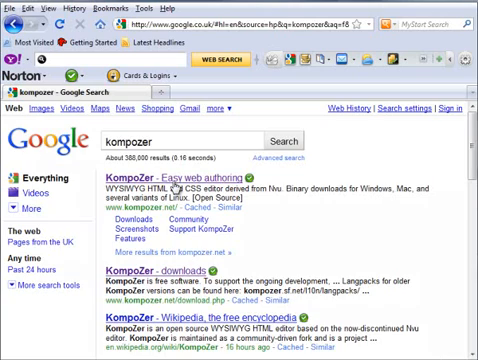
Go to kompozer.net from the results and reach its Download page.
click(160, 180)
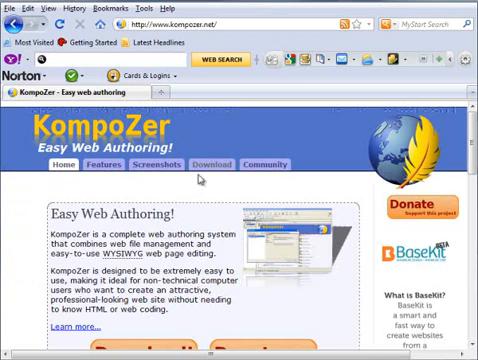
click(208, 166)
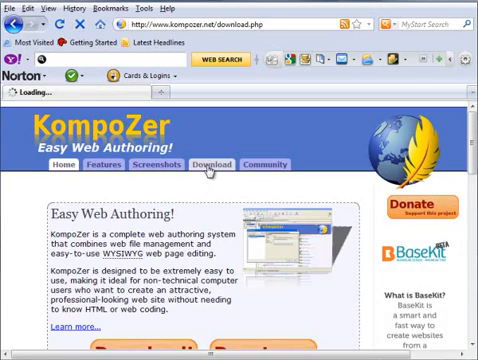
click(204, 166)
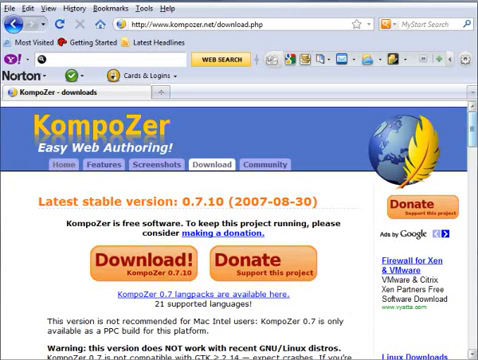
Scroll through the downloads page to see the stable 0.7.10 and language versions.
scroll(down, 3)
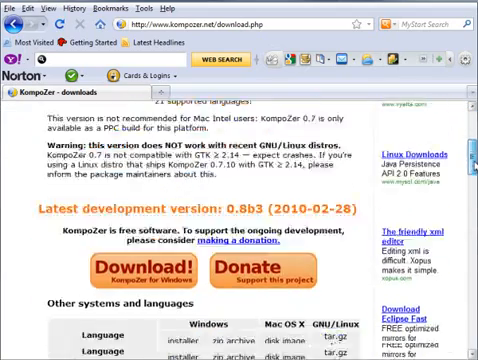
scroll(down, 3)
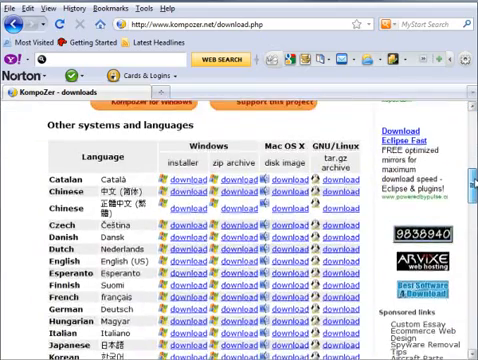
scroll(down, 3)
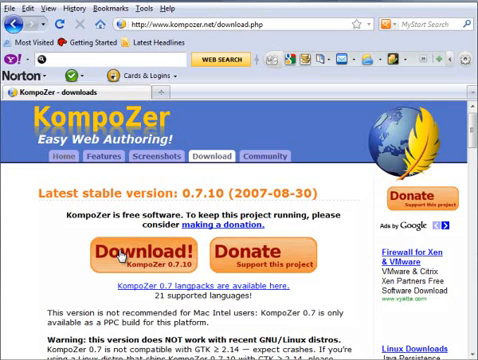
Download the stable KompoZer 0.7.10 zip and save the file to the Desktop.
click(140, 256)
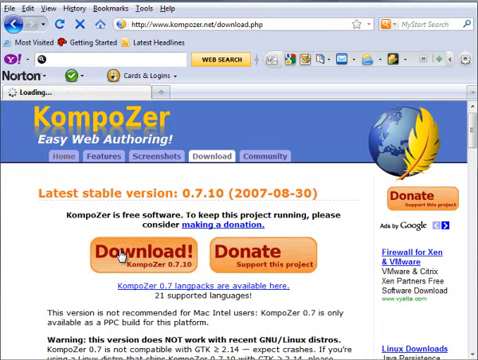
click(148, 252)
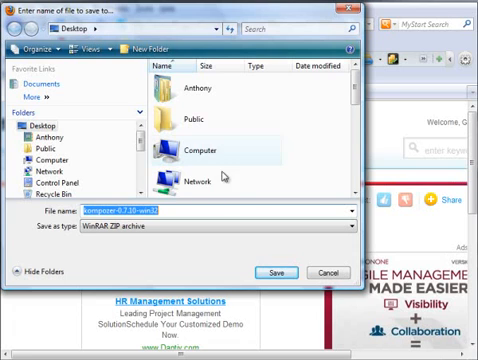
click(276, 272)
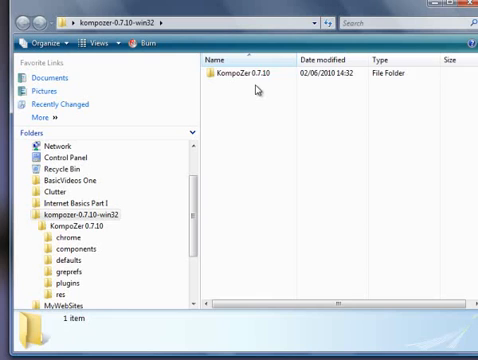
Enter the KompoZer-0.7.10 folder and launch kompozer.exe via its Open action.
double_click(242, 74)
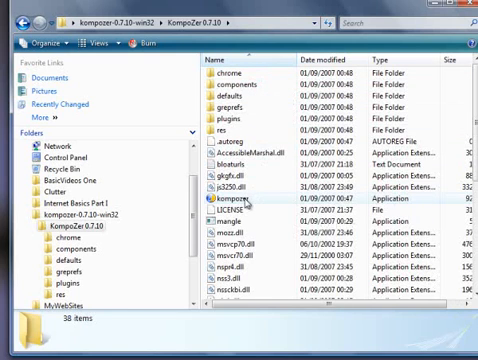
mouse_move(228, 202)
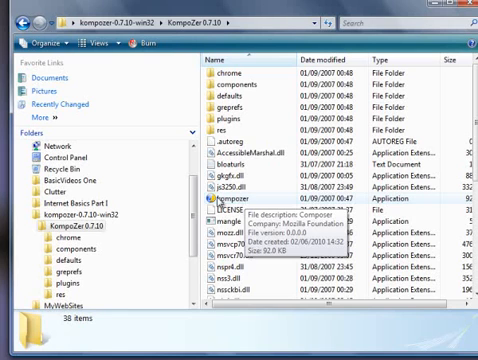
right_click(224, 202)
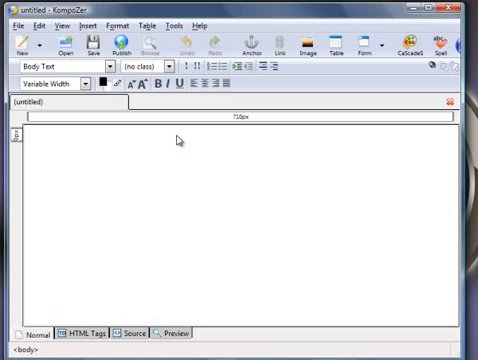
Place the cursor in the blank Untitled document in Normal view to begin editing.
click(30, 134)
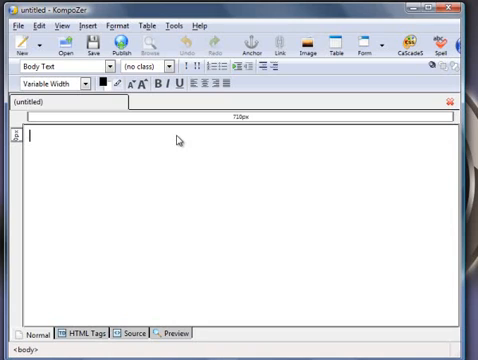